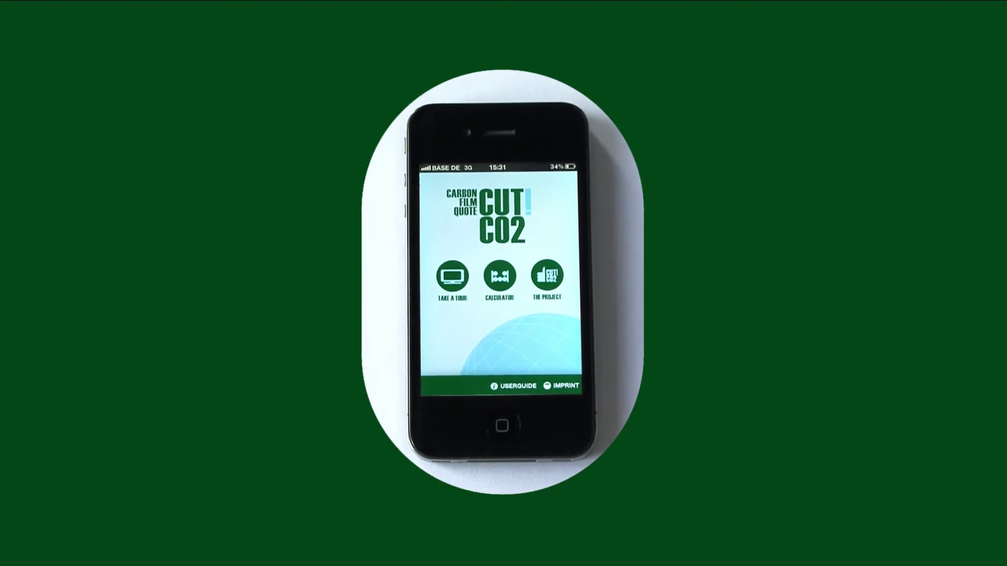
- Enter 6.00 helicopter hours on CO2 (domestic) for 2,760 kg CO2, then open Studio catering
left_click(500, 279)
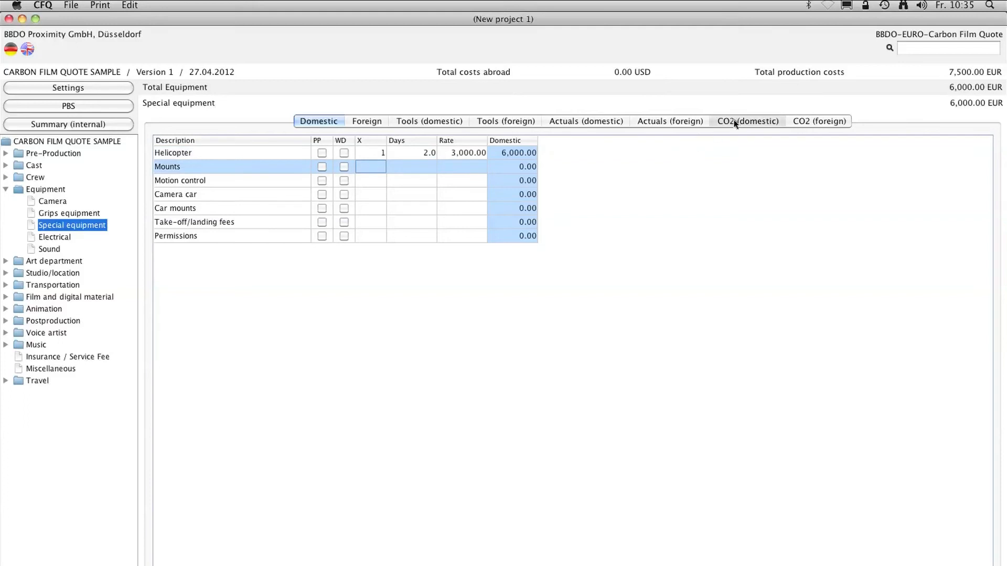
left_click(748, 121)
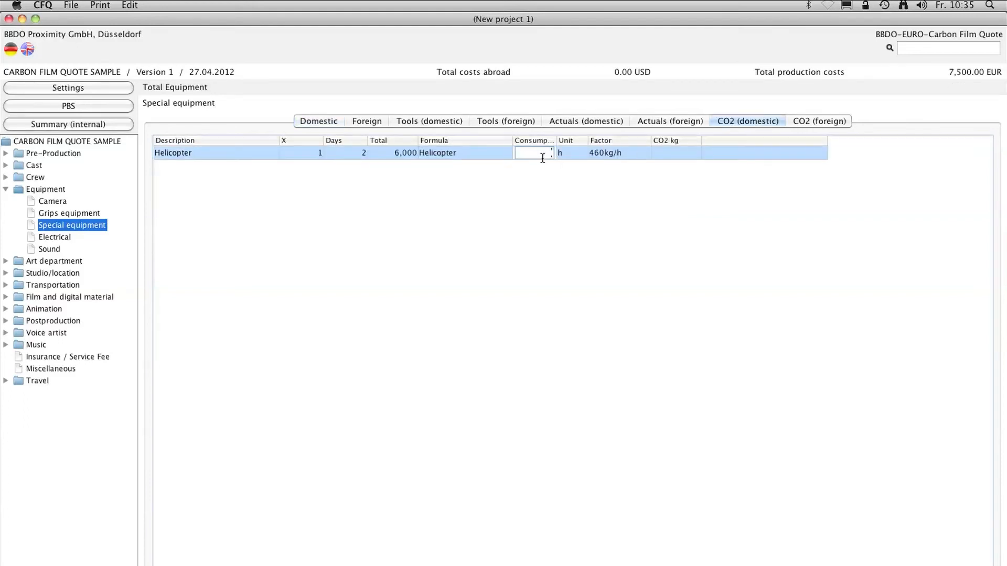
type("6.00")
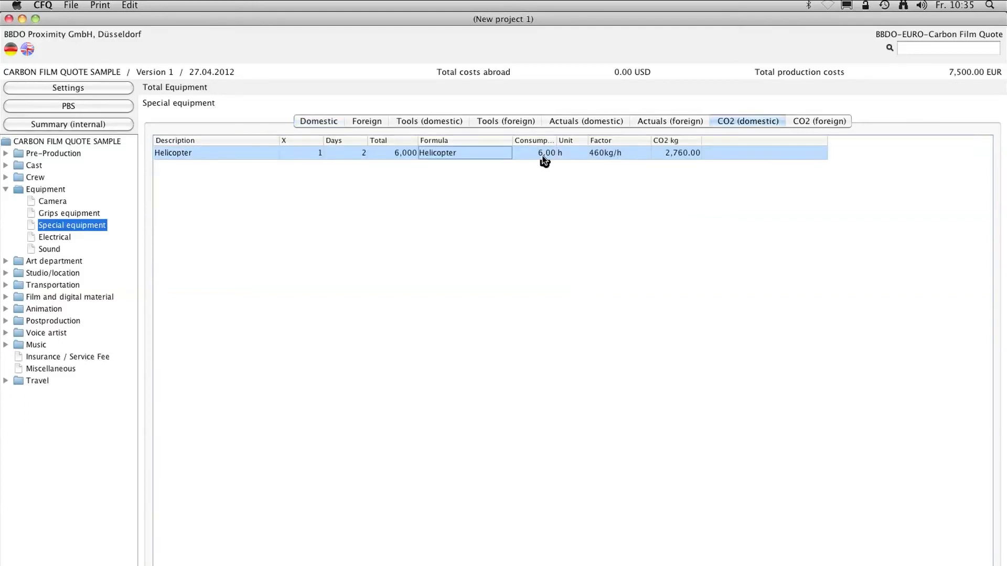
left_click(79, 249)
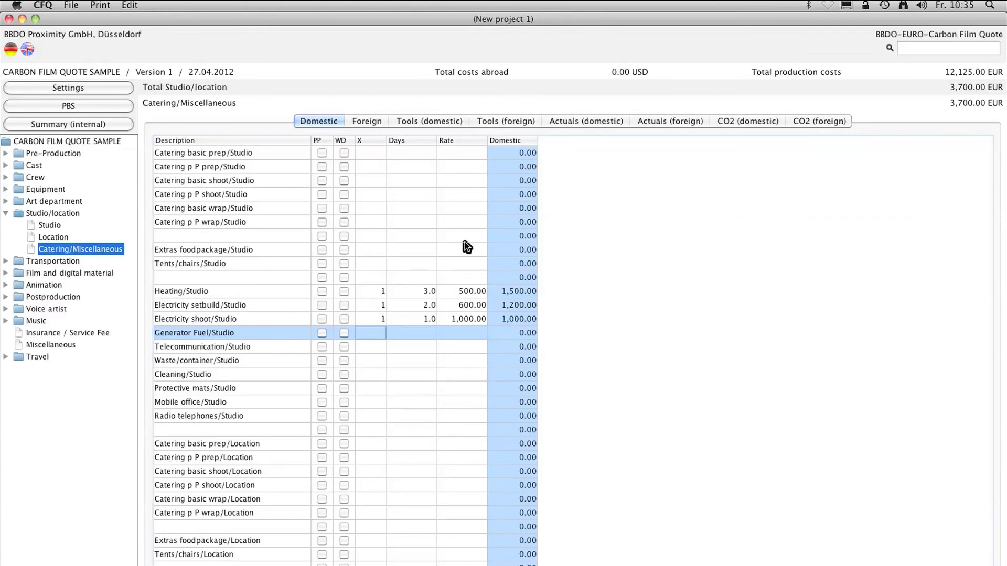
- Review studio CO2, then set Principal 1's Travel Cast hotel rate to 180.00 (360.00 total)
left_click(746, 121)
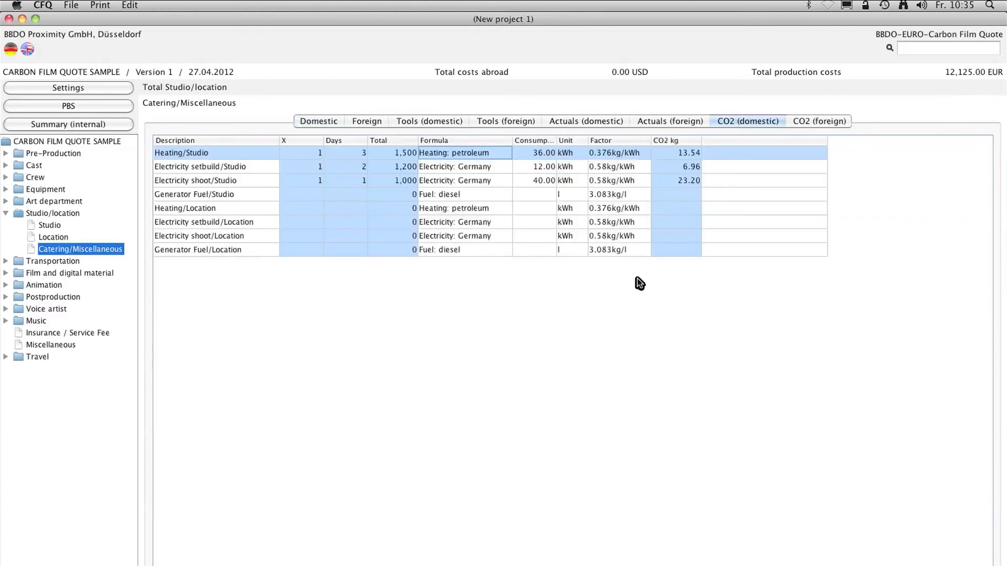
left_click(58, 381)
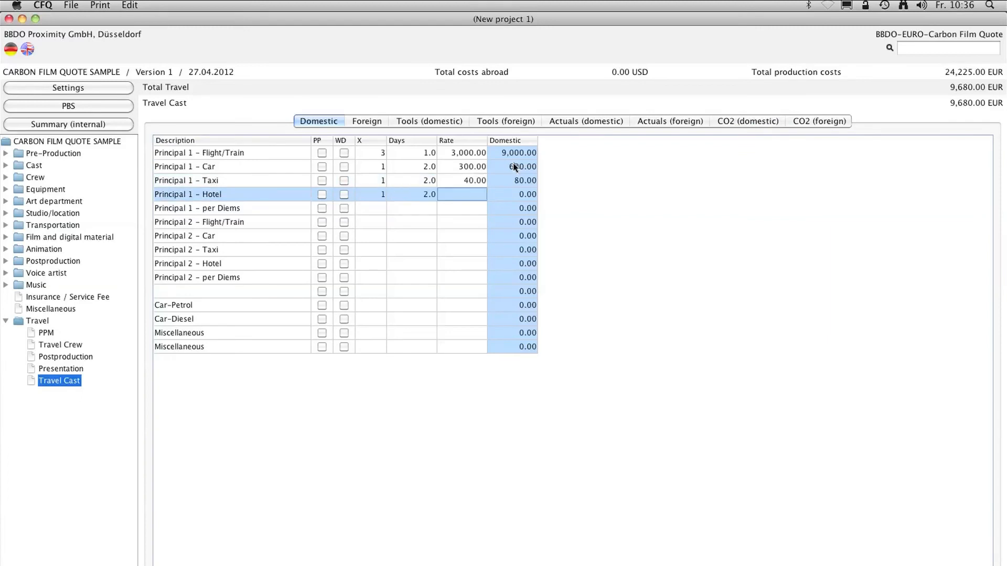
type("180.00")
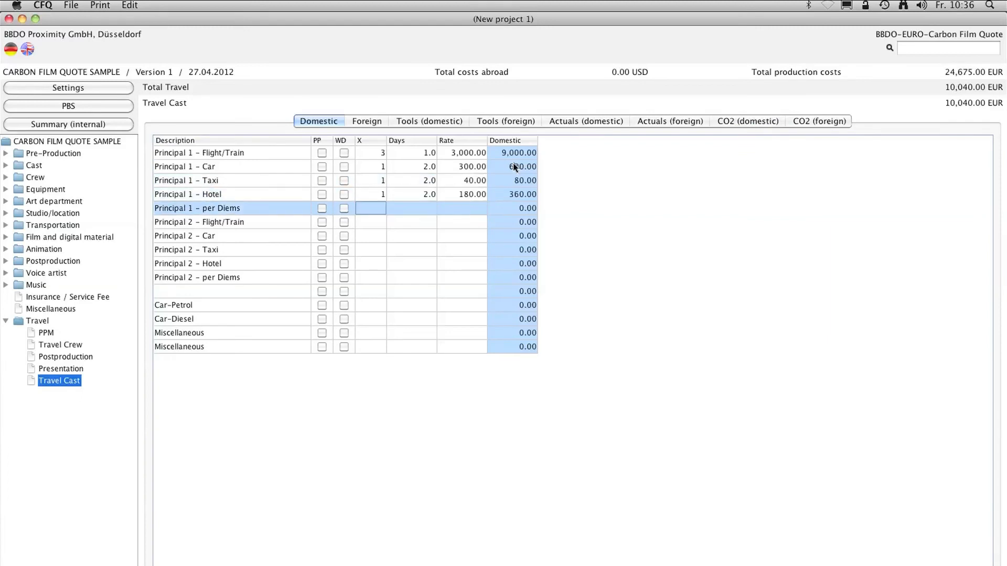
- Check cast travel CO2 and generate the budget report as a PDF
left_click(746, 121)
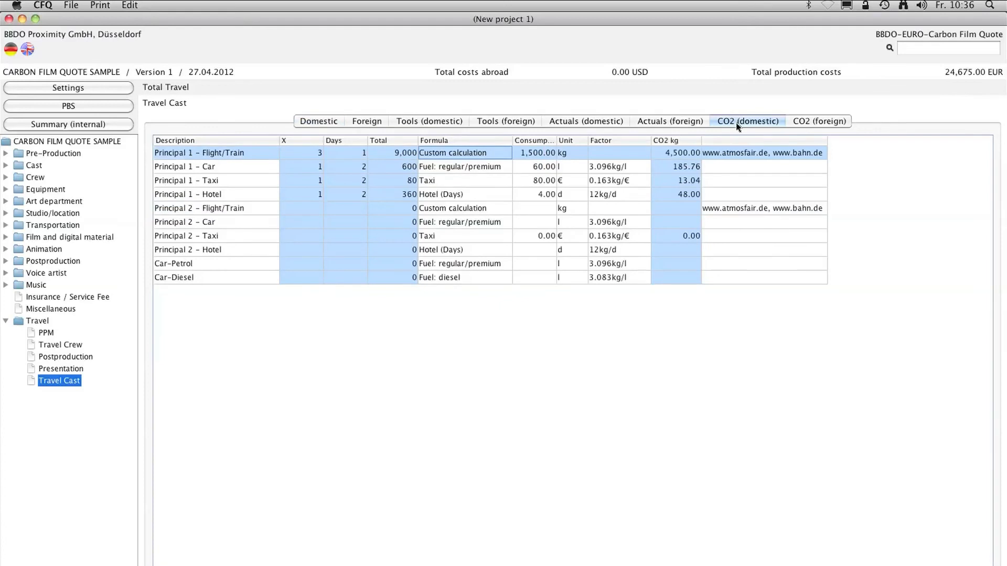
mouse_move(690, 205)
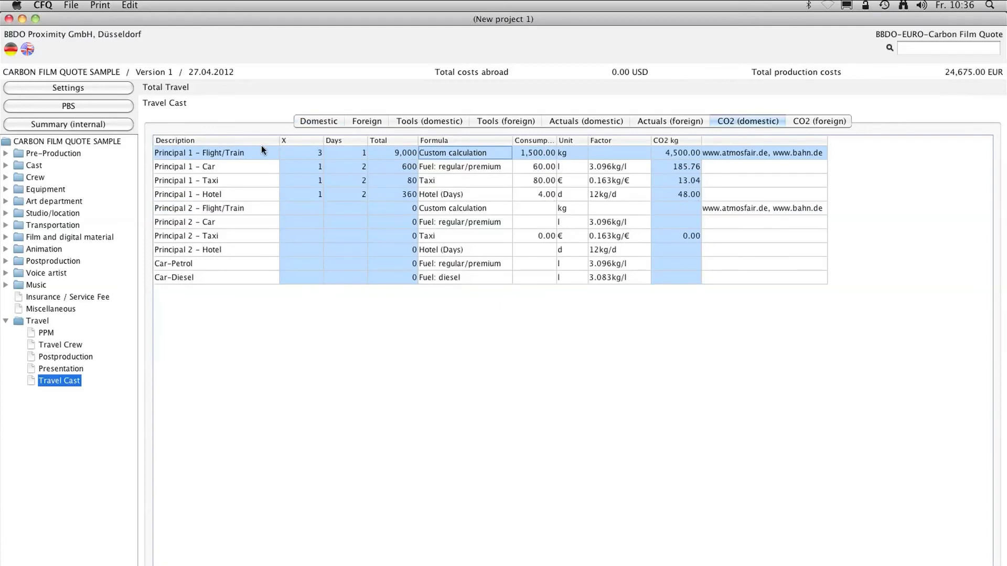
left_click(99, 5)
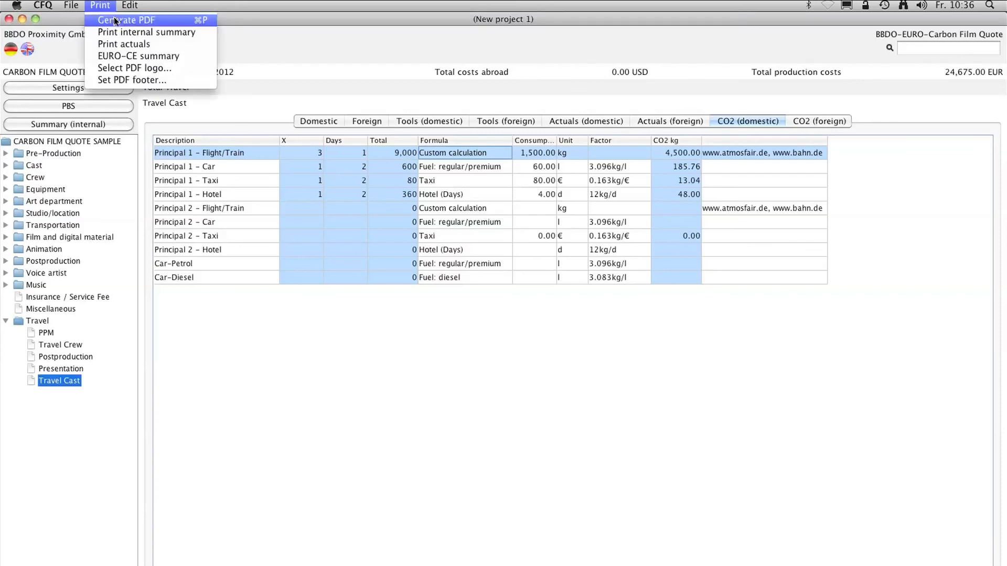
left_click(130, 21)
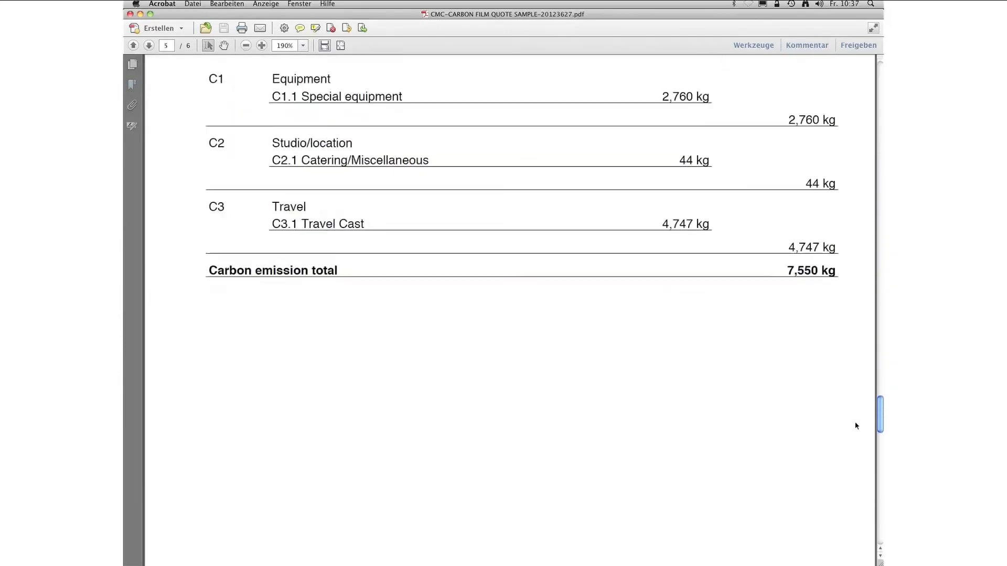
- Move to report page 6 with helicopter 2,760, studio 43.70 and cast 4,746.80 kg tables
left_click(121, 45)
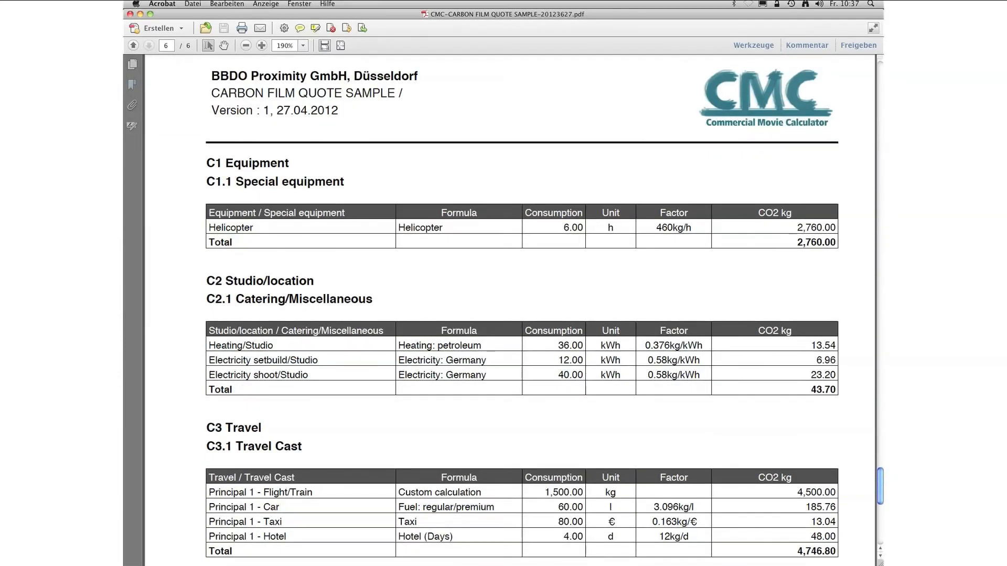
mouse_move(880, 447)
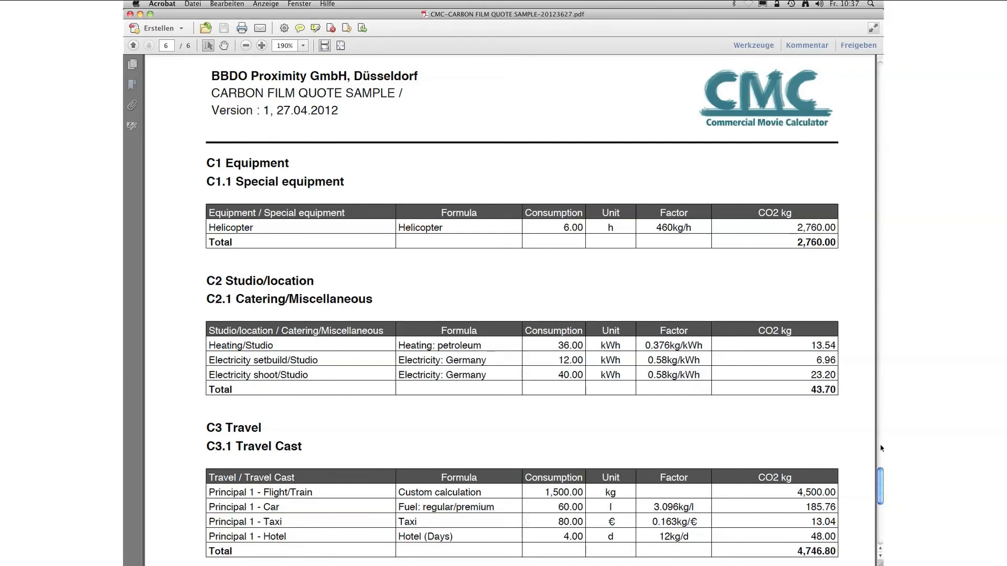